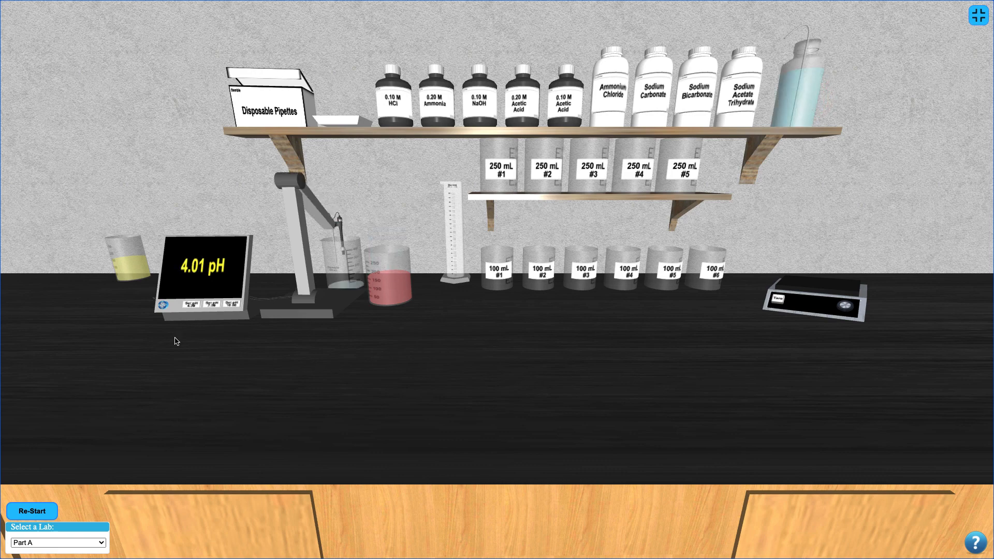
Measure the yellow pH 7 standard at the meter to finish calibration at 7.00 pH
click(130, 263)
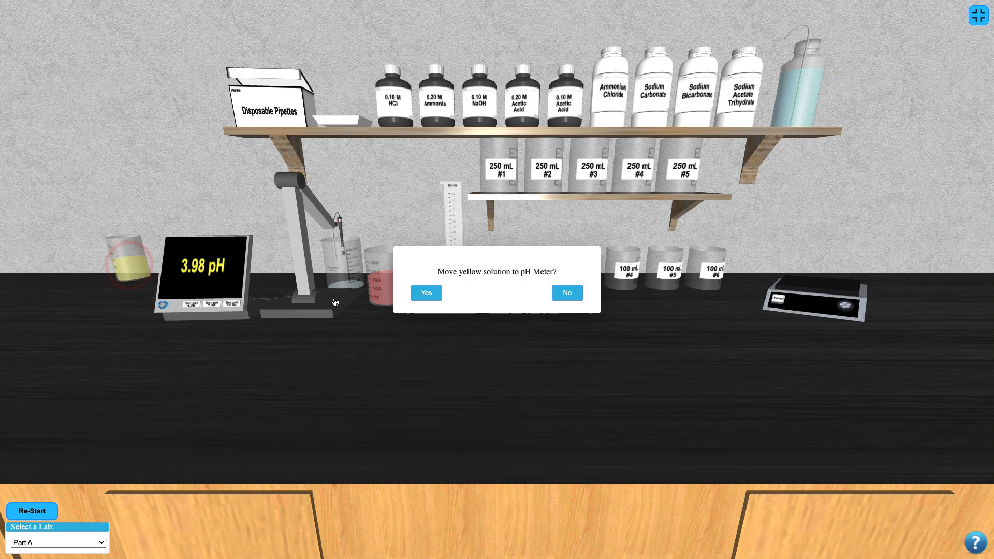
click(362, 369)
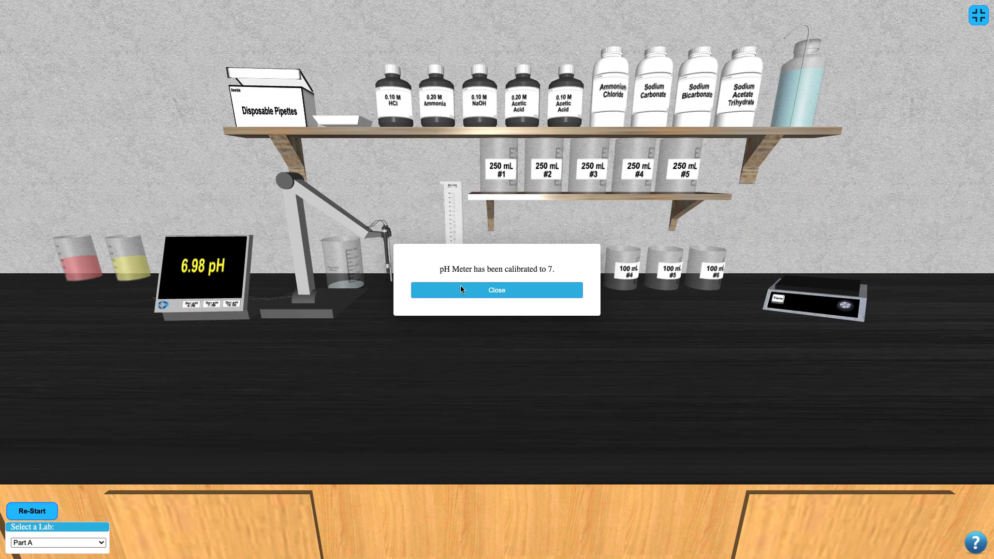
click(496, 290)
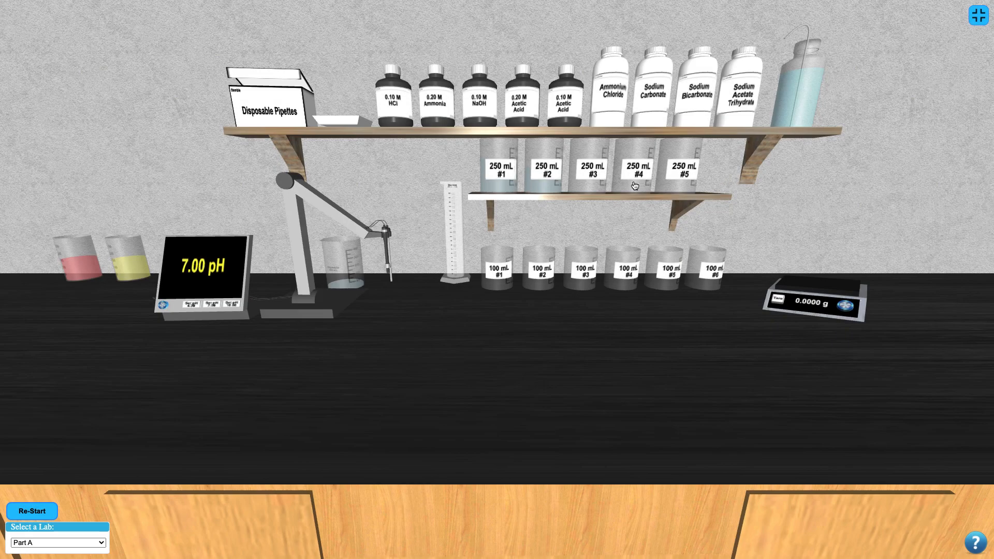
Place 250 mL beaker #3 on the bench and weigh 0.5400 g Ammonium Chloride into a tared boat
drag(591, 167, 520, 293)
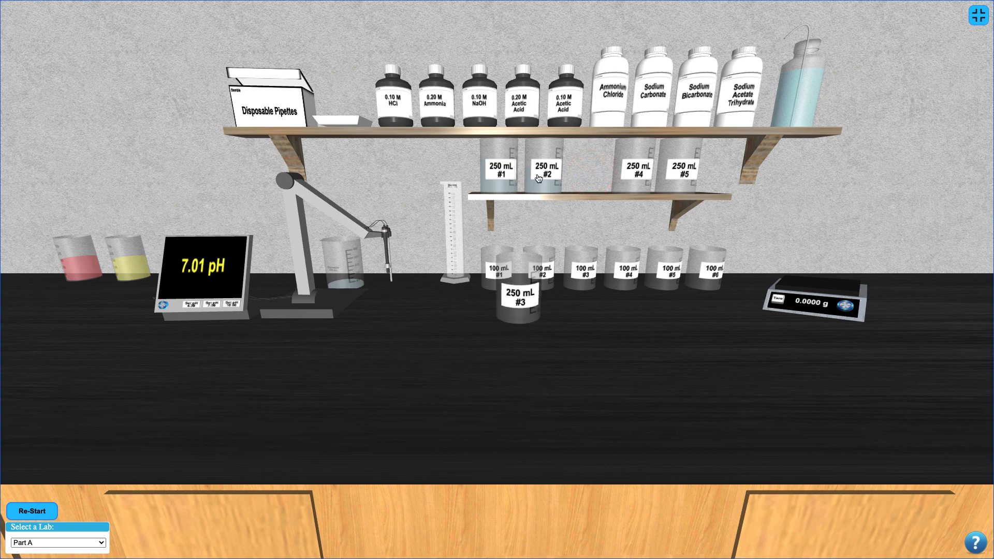
click(353, 122)
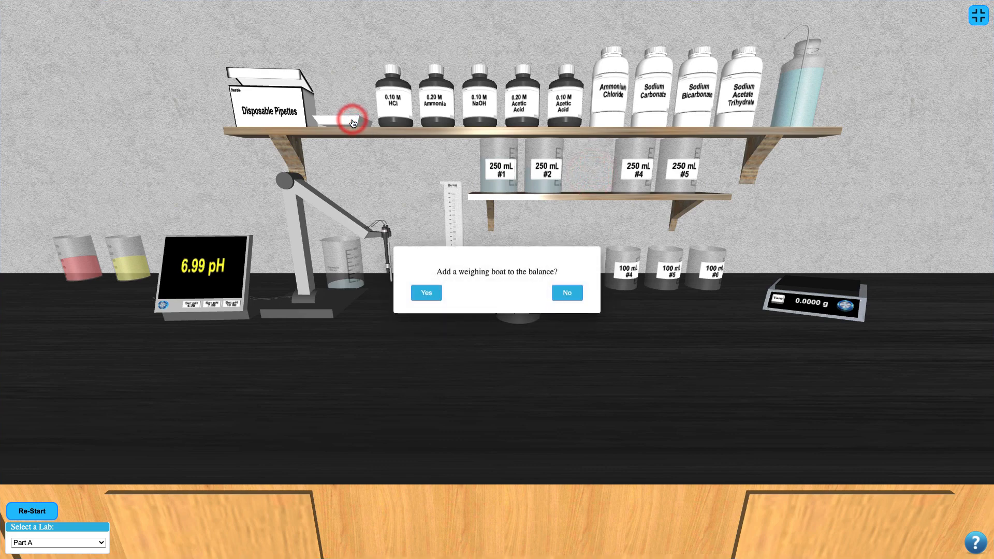
click(426, 292)
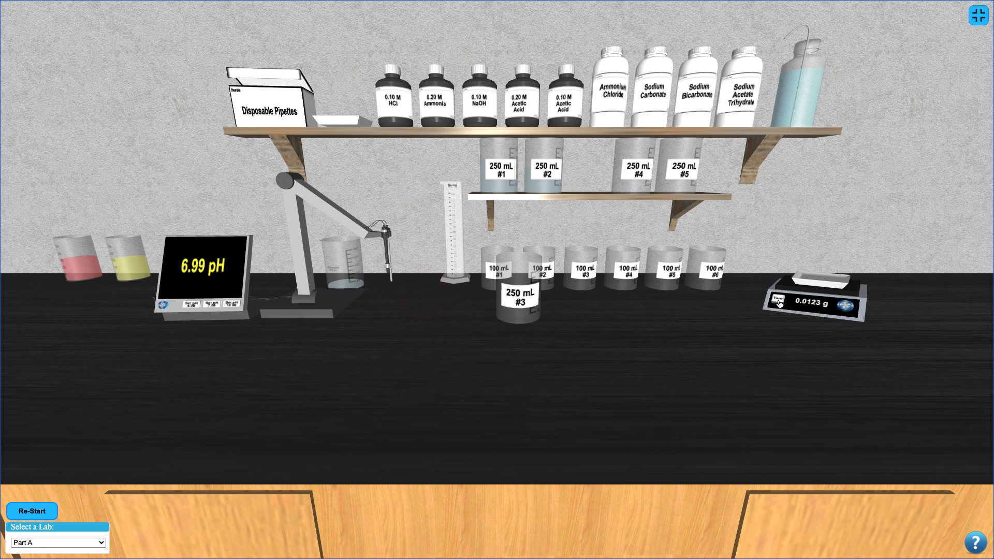
click(783, 303)
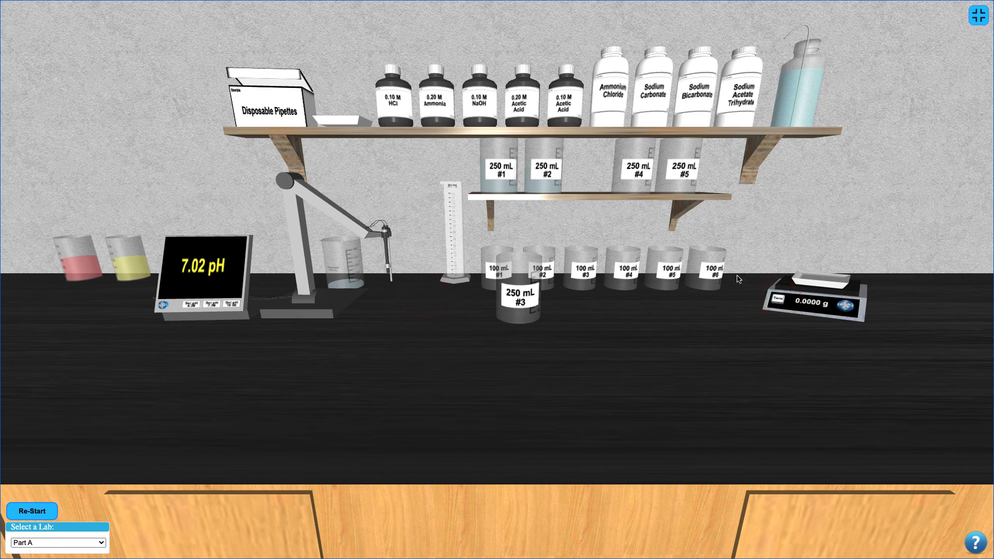
click(611, 93)
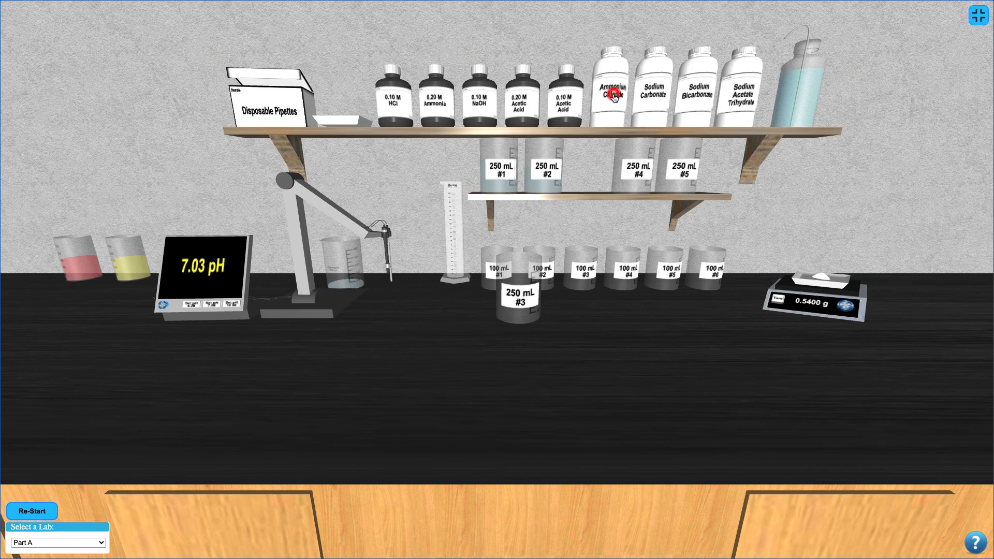
click(821, 273)
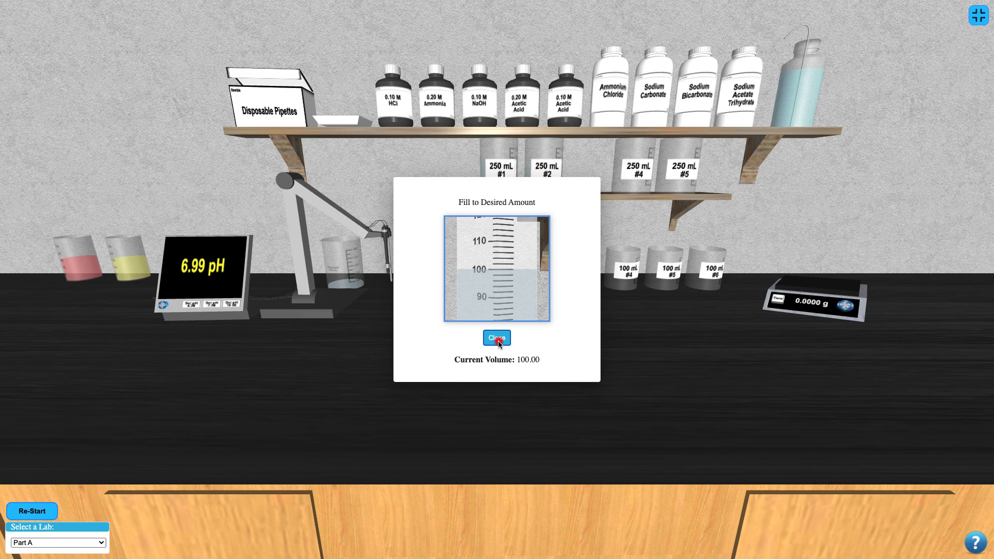
Pour 100 mL into beaker #3, read 9.66 pH, then set it aside
click(496, 337)
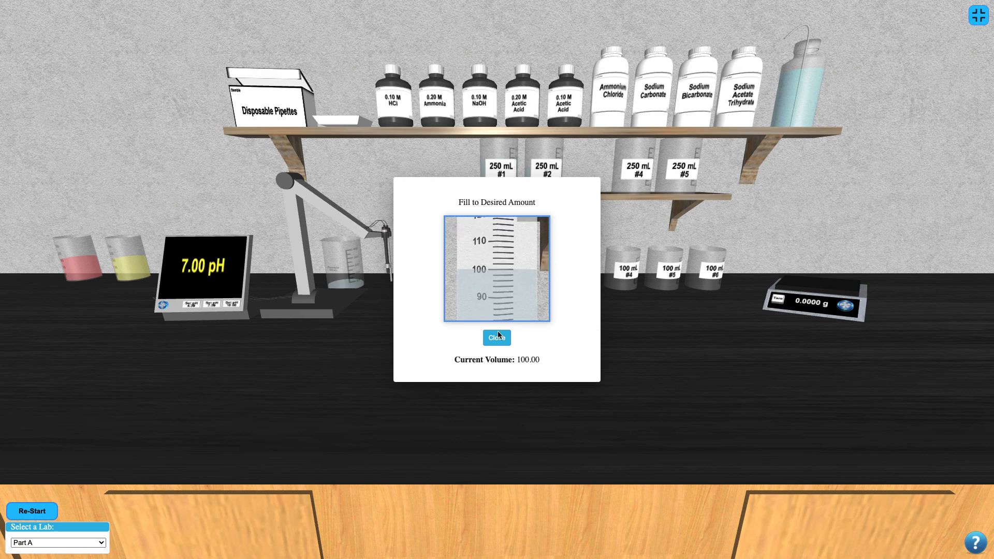
click(496, 337)
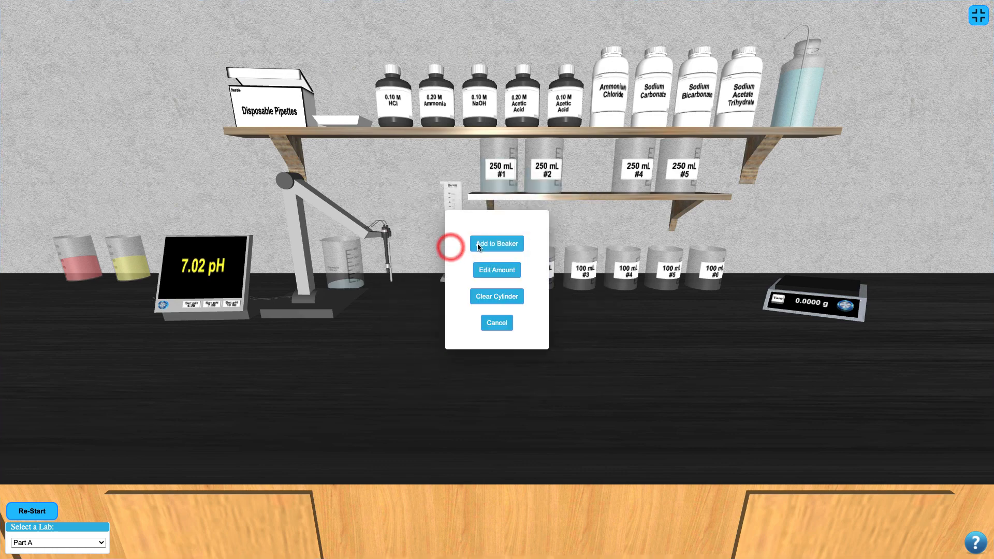
click(496, 243)
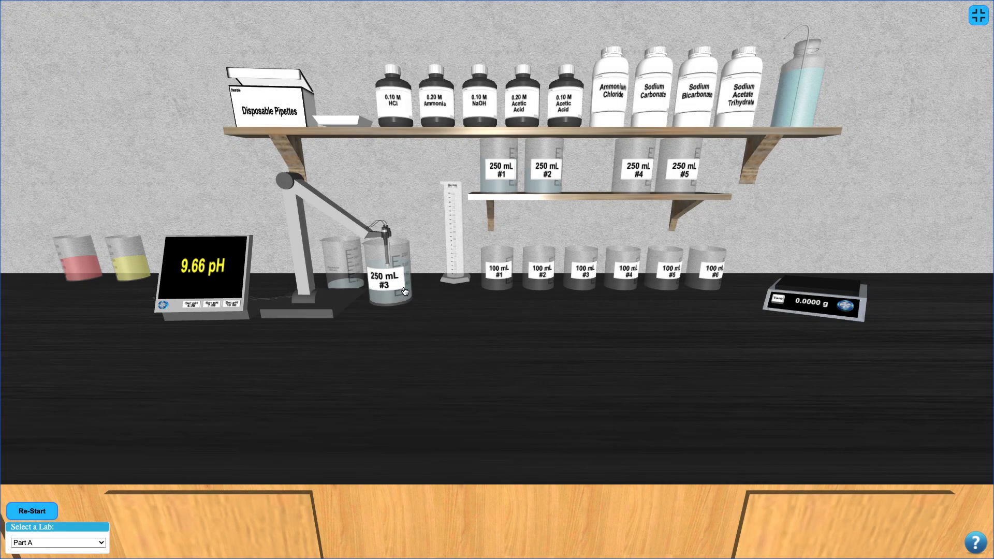
click(384, 276)
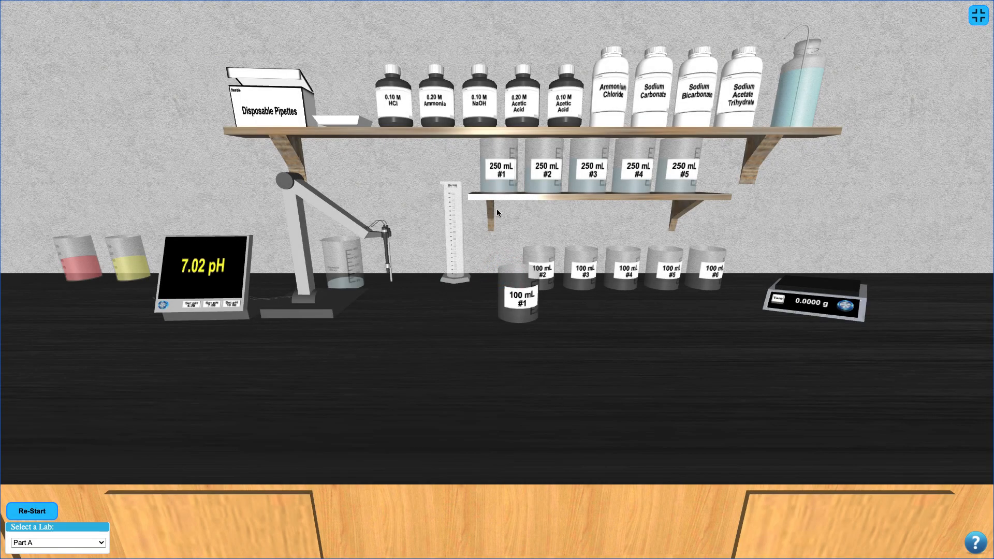
Measure solution into beaker #1 and add 1.0 mL NaOH by pipette
click(500, 166)
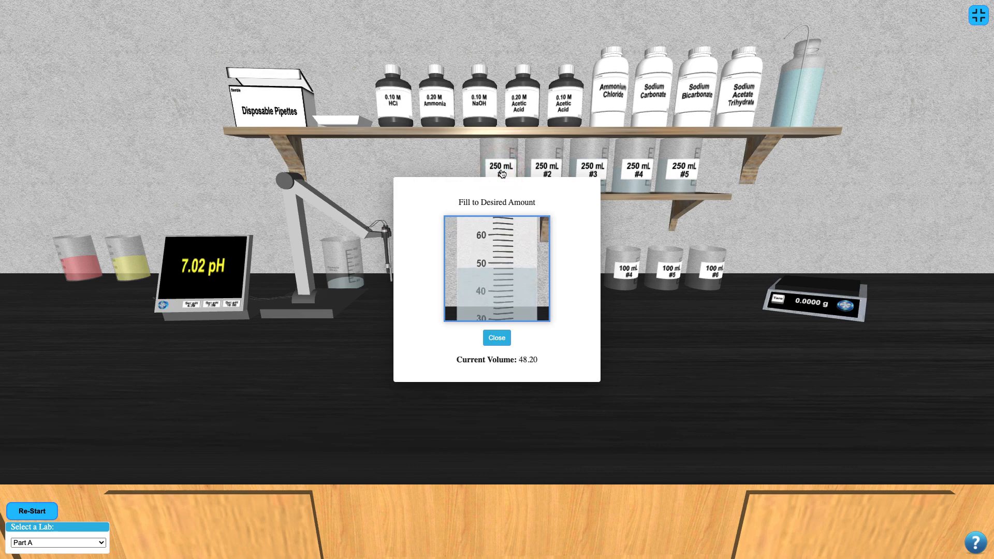
click(496, 337)
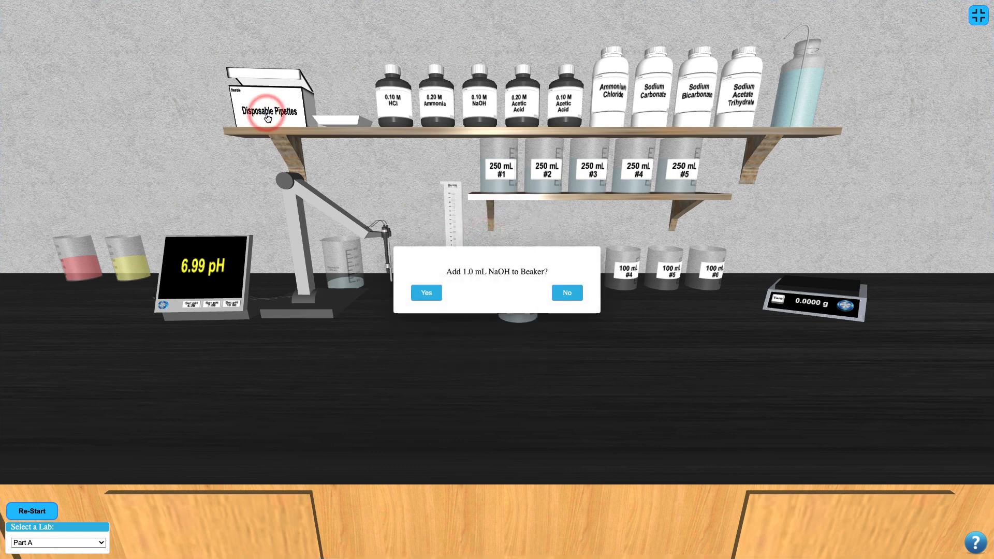
click(426, 293)
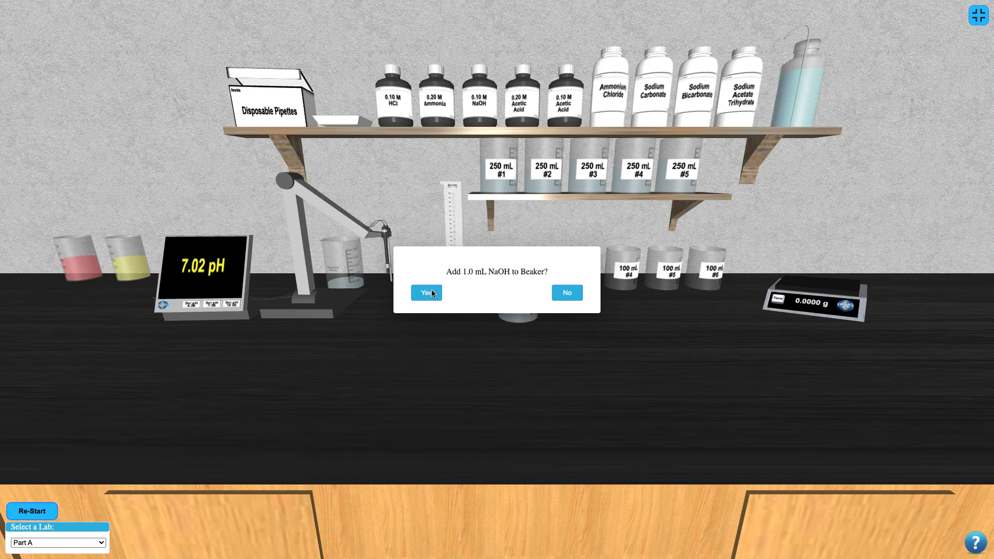
click(424, 292)
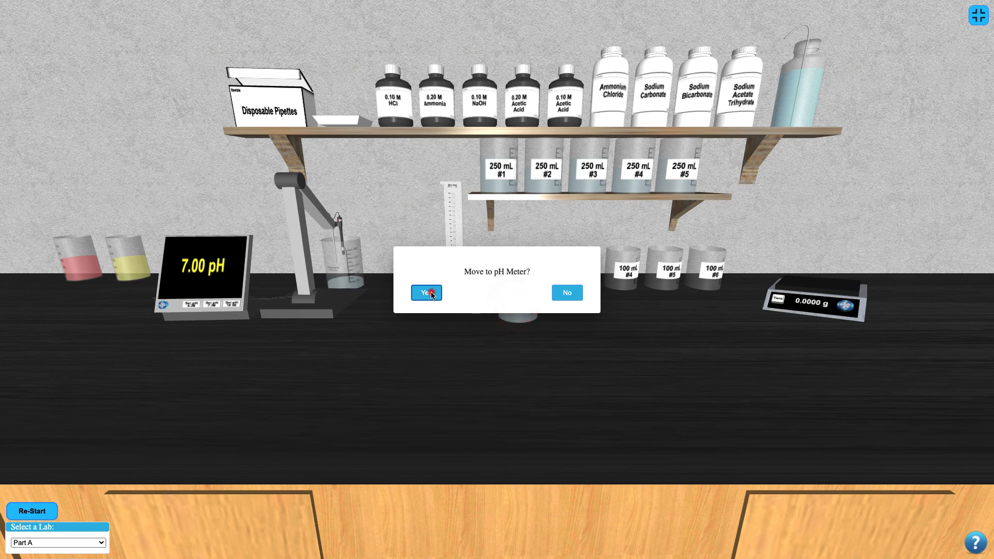
Read beaker #1 at the pH meter (4.81 pH) and set it aside
click(424, 293)
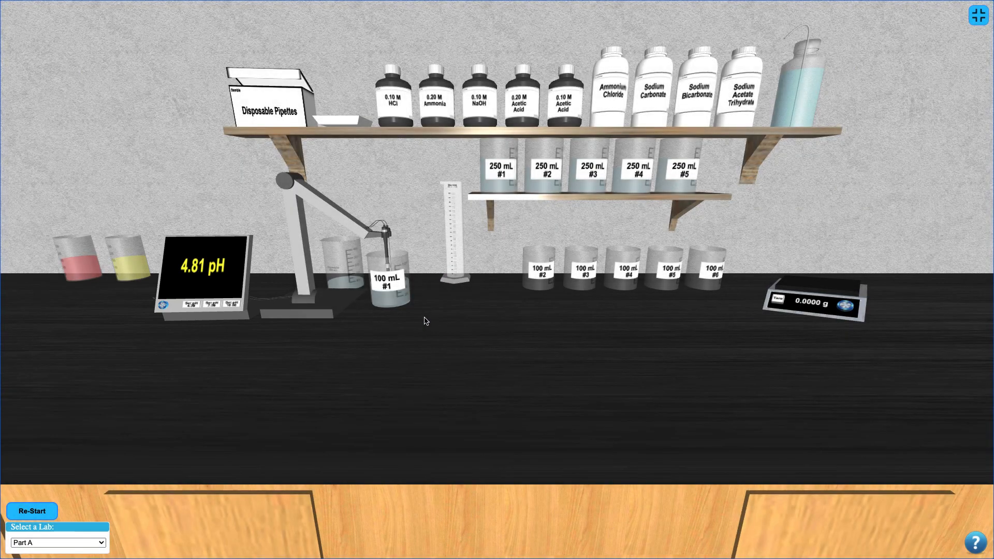
click(385, 279)
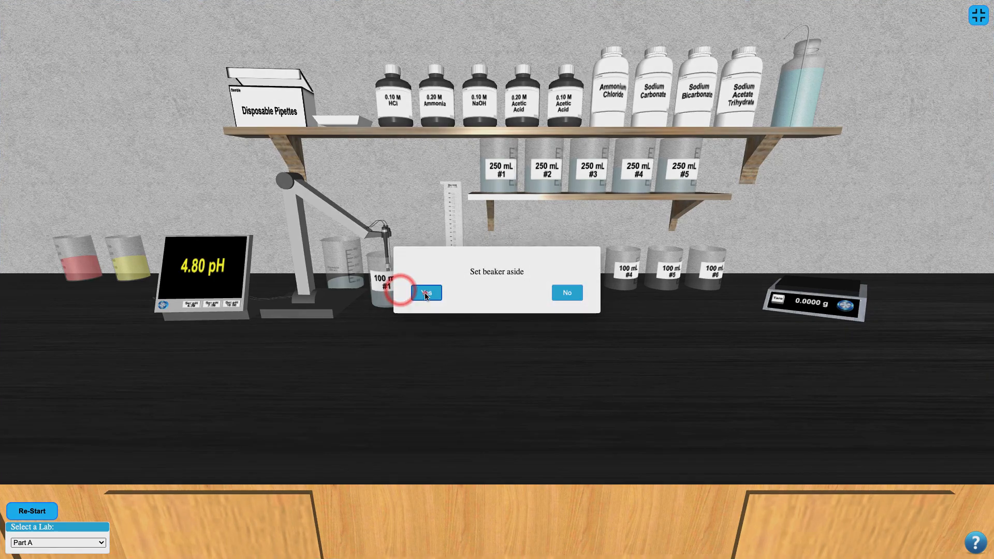
click(426, 292)
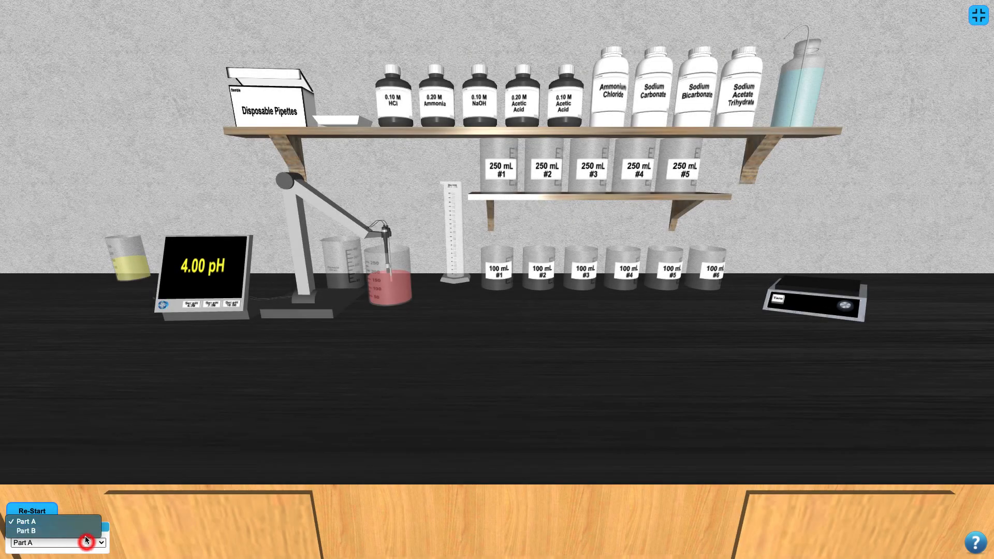
Load Part B and tare a weighing boat on the balance to 0.0000 g
click(25, 531)
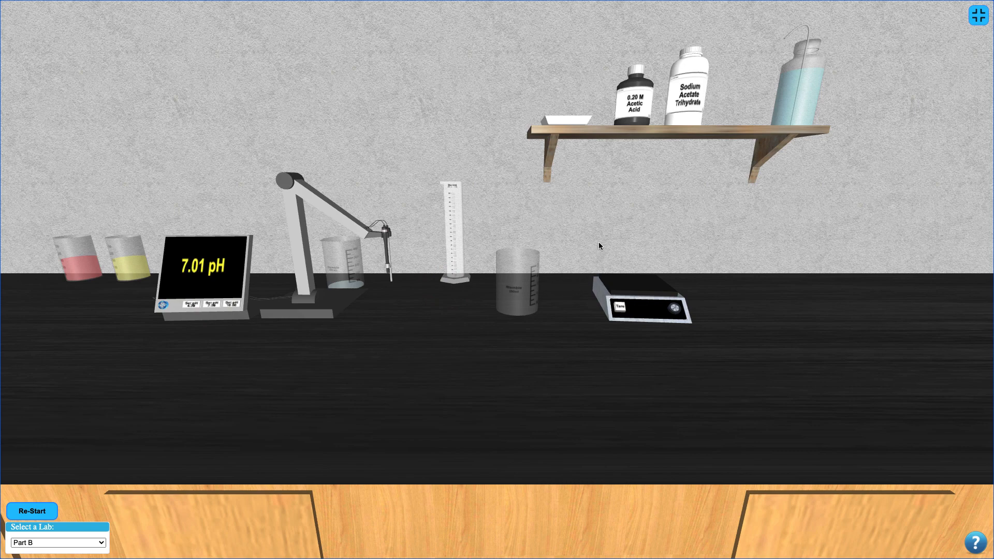
click(569, 119)
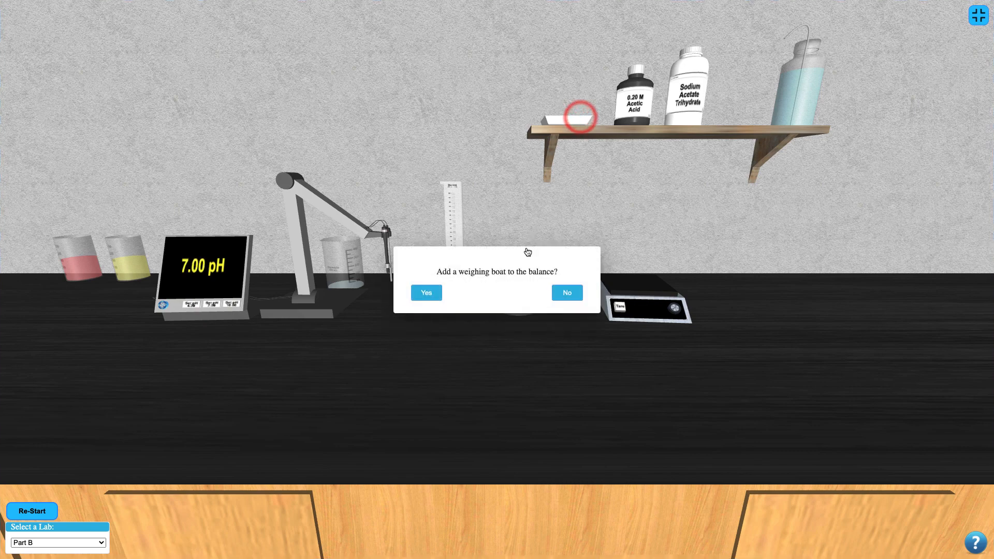
click(426, 292)
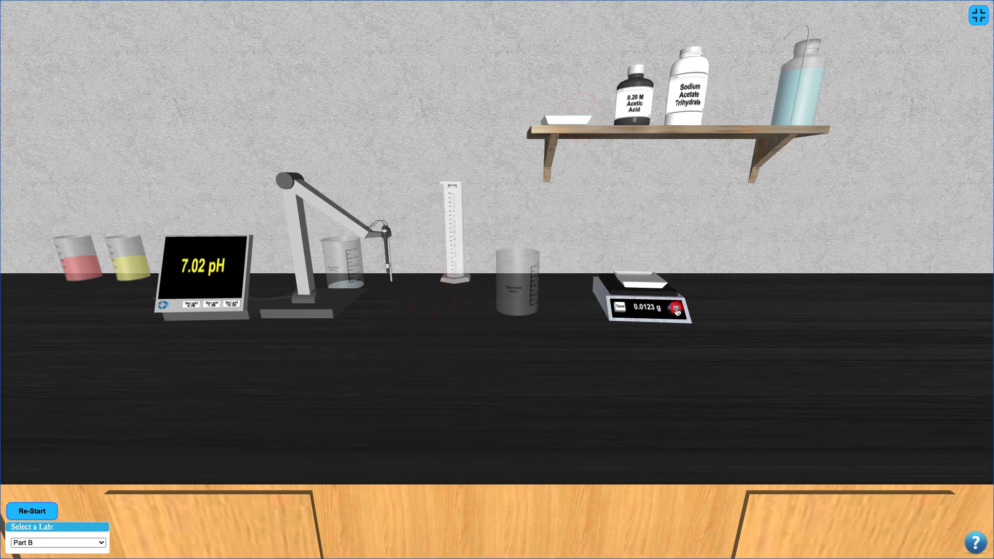
click(677, 310)
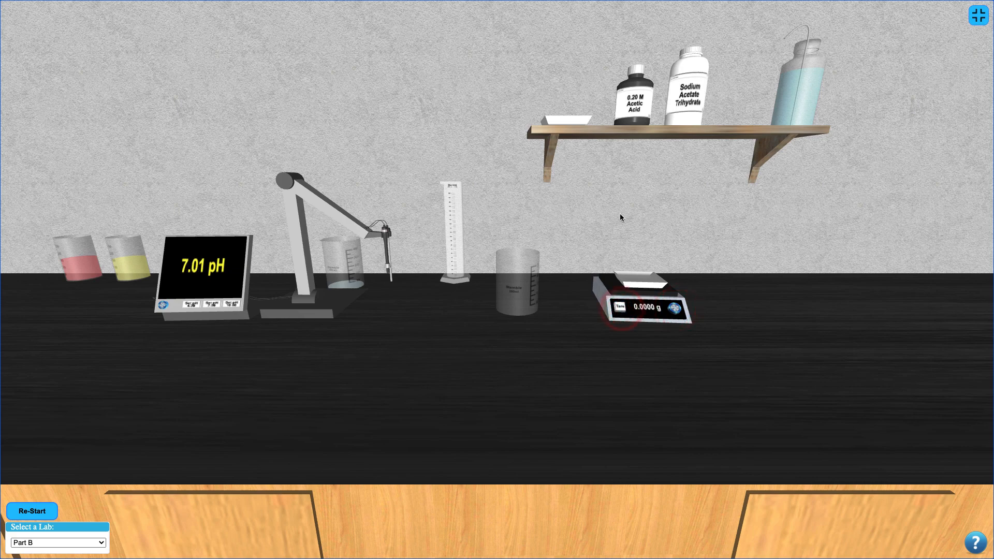
click(691, 88)
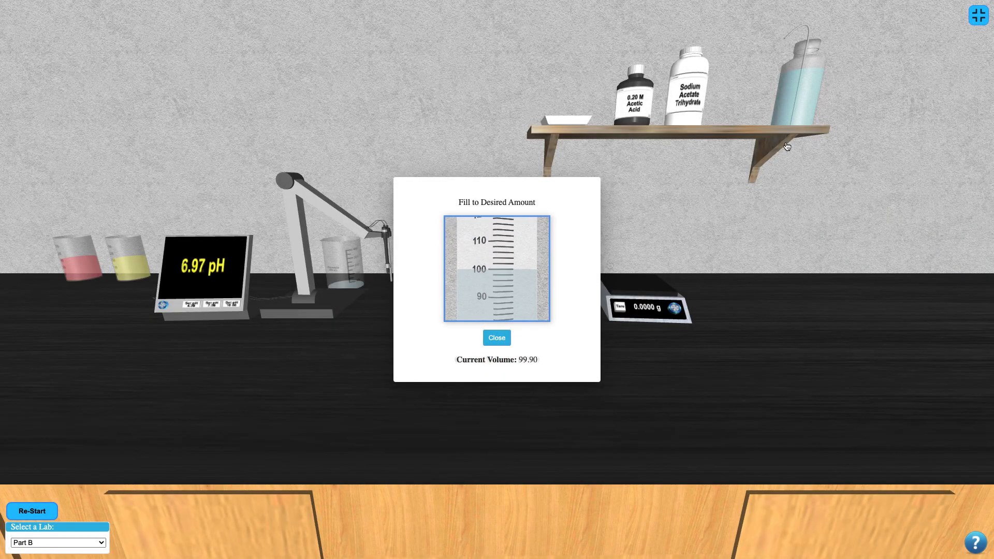
Finish filling the graduated cylinder at 99.90 mL
click(496, 337)
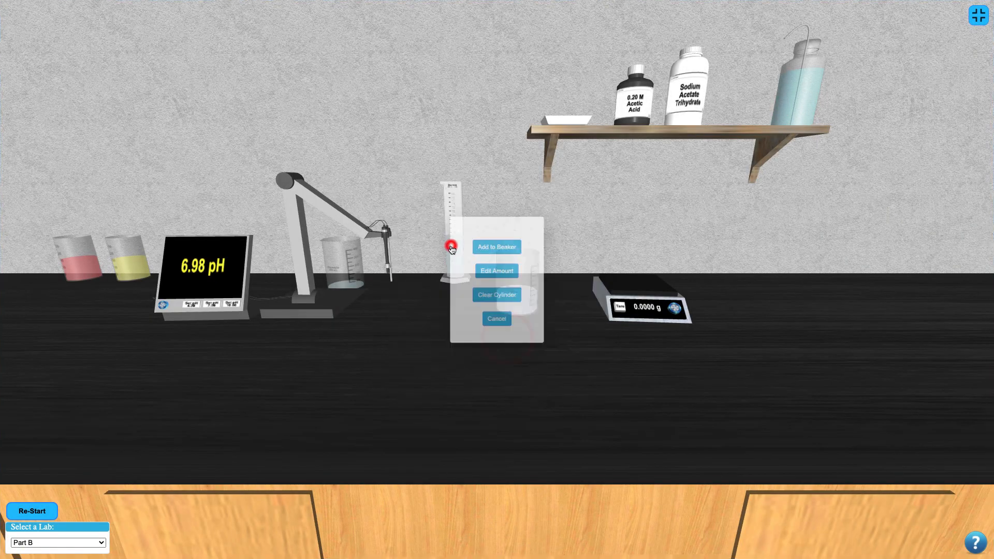